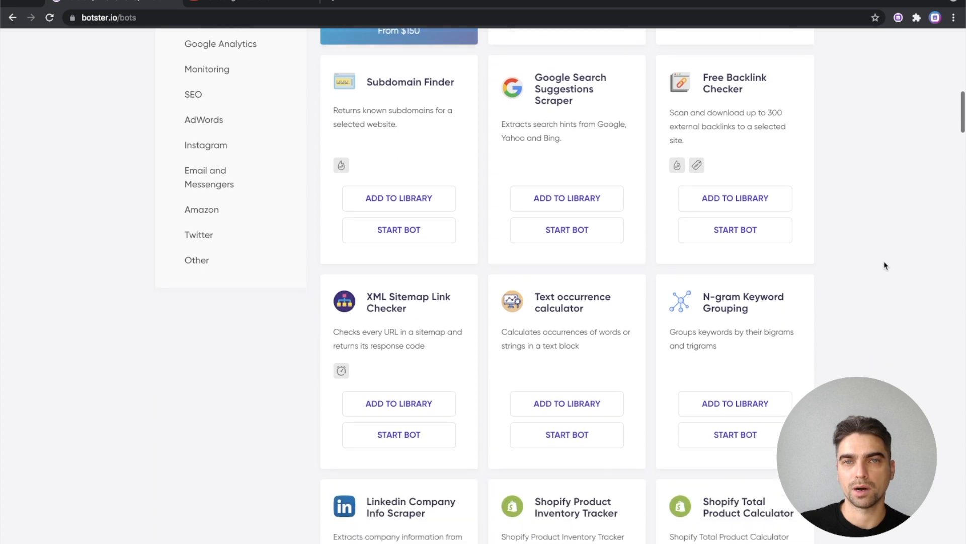
Search the Botster bot catalogue for 'youtube scraper'
{"action": "scroll", "scroll_direction": "down", "scroll_amount": 3}
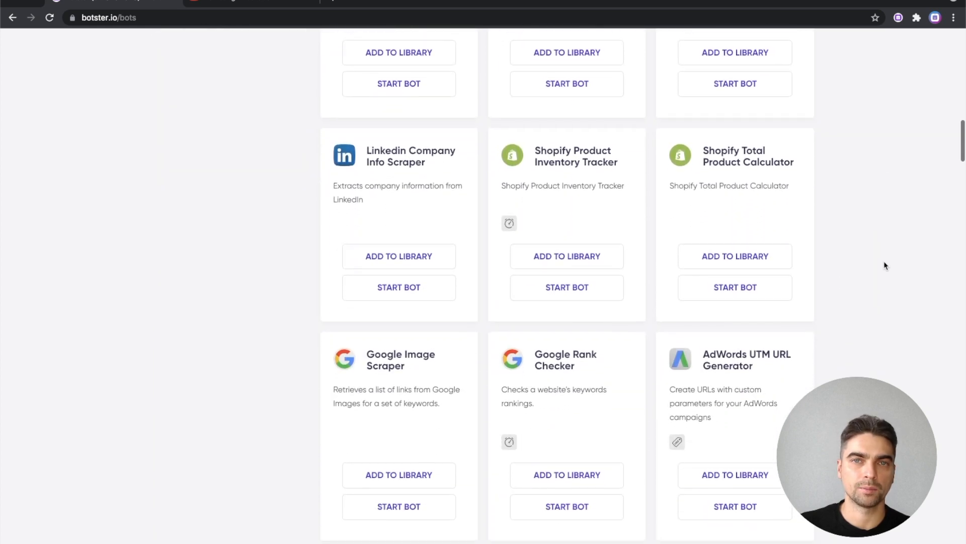
{"action": "scroll", "scroll_direction": "down", "scroll_amount": 3}
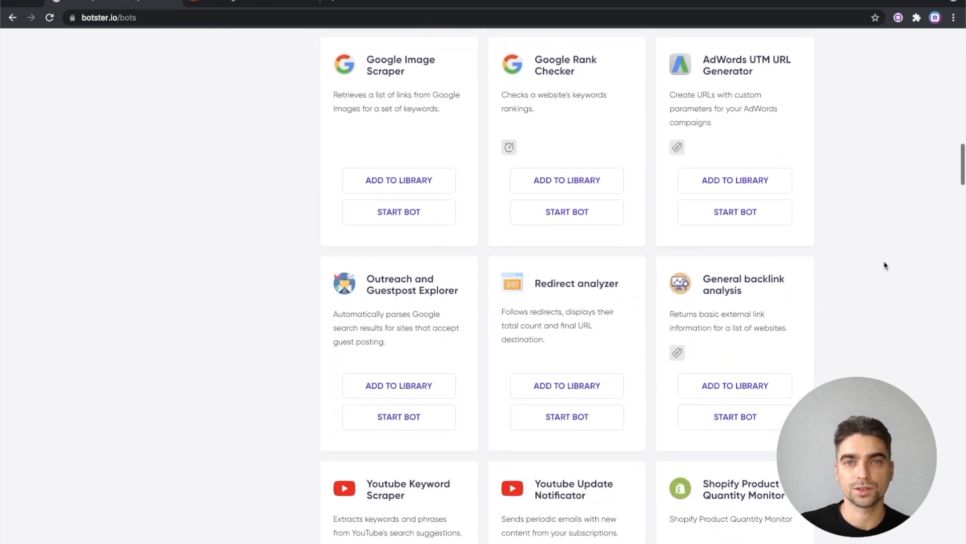
{"action": "scroll", "scroll_direction": "down", "scroll_amount": 3}
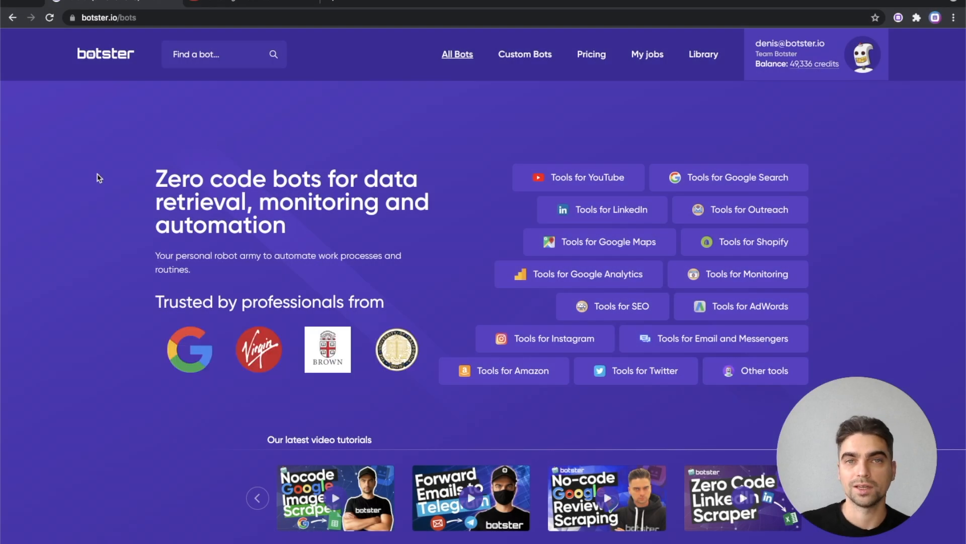
{"action": "left_click", "coordinate": [221, 54]}
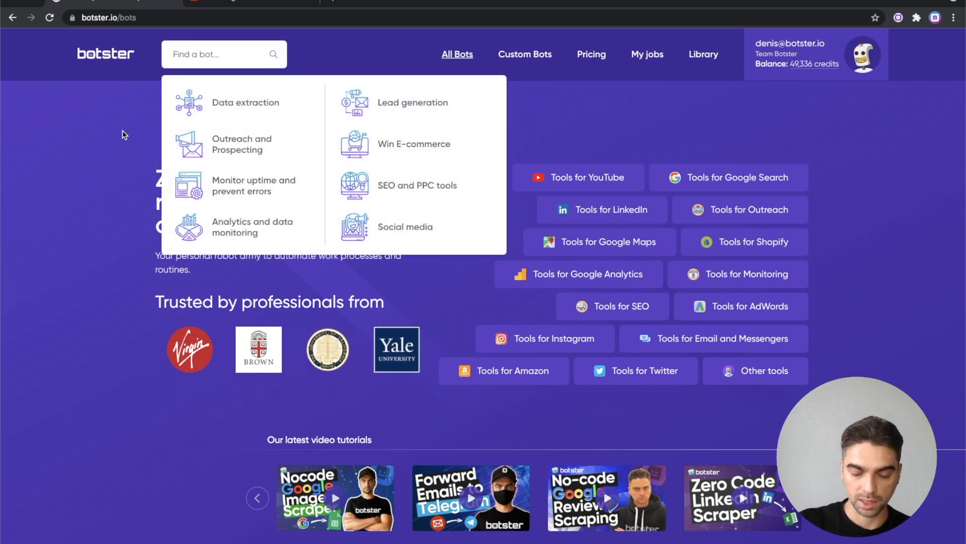
{"action": "type", "text": "youtube sc"}
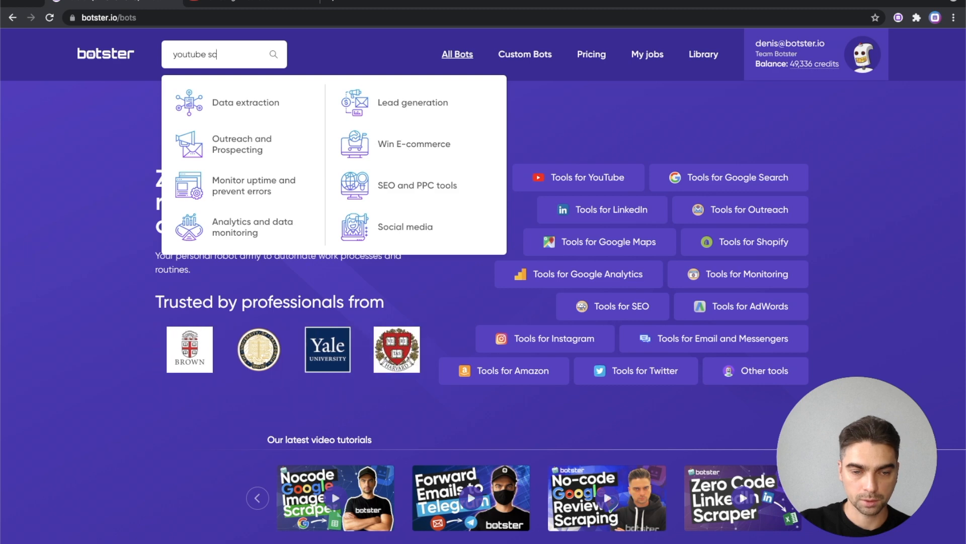
{"action": "key", "text": "Enter"}
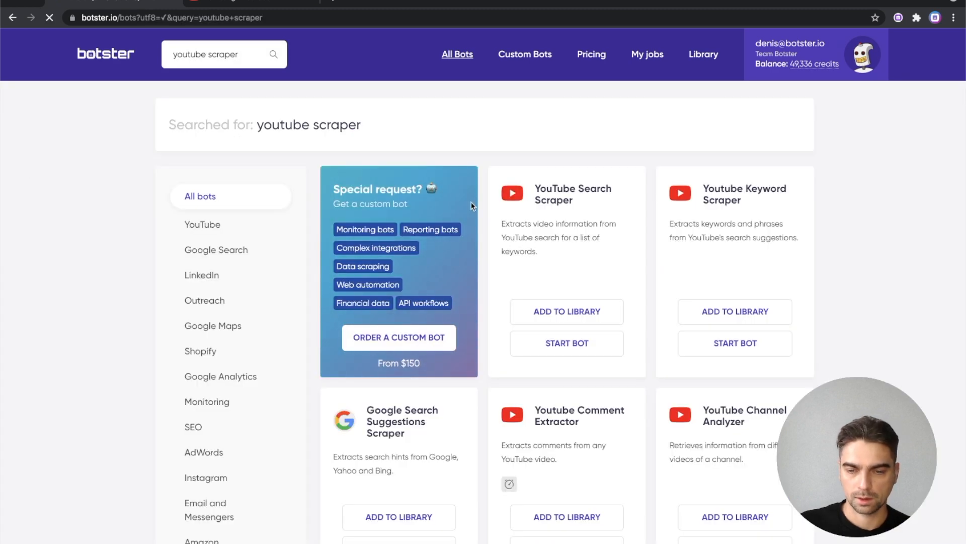
Open the YouTube Search Scraper bot's information page from the results
{"action": "left_click", "coordinate": [572, 193]}
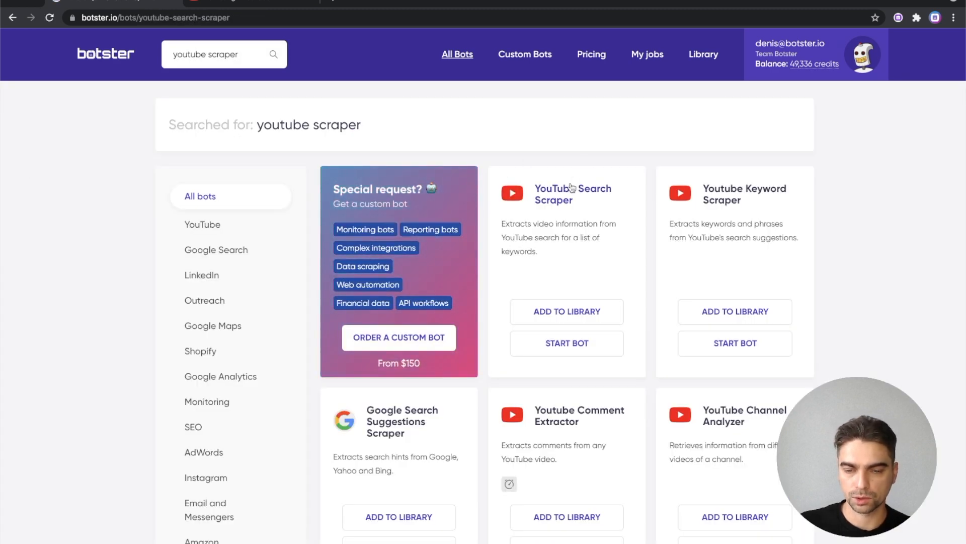
{"action": "left_click", "coordinate": [573, 193]}
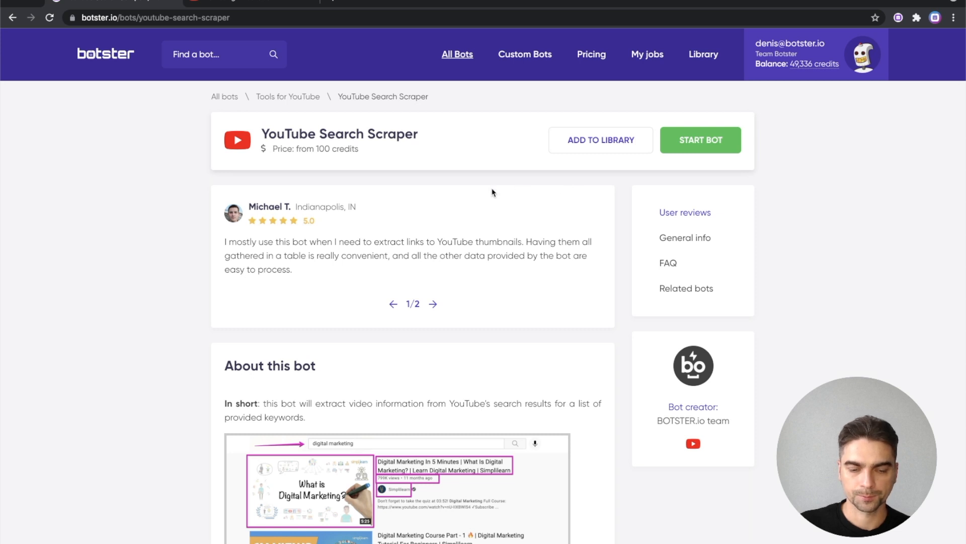
Read through the YouTube Search Scraper description and start setting up a new job with it
{"action": "scroll", "scroll_direction": "down", "scroll_amount": 3}
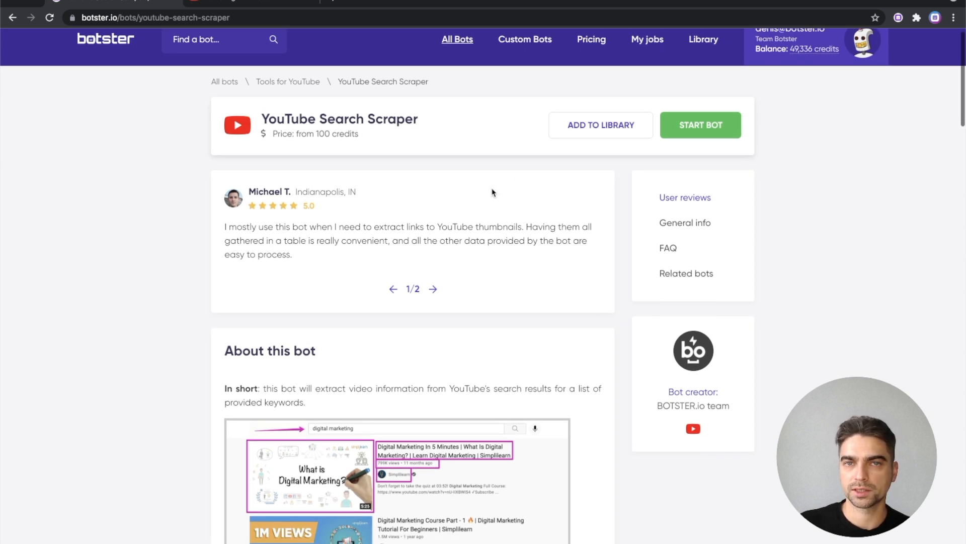
{"action": "scroll", "scroll_direction": "down", "scroll_amount": 3}
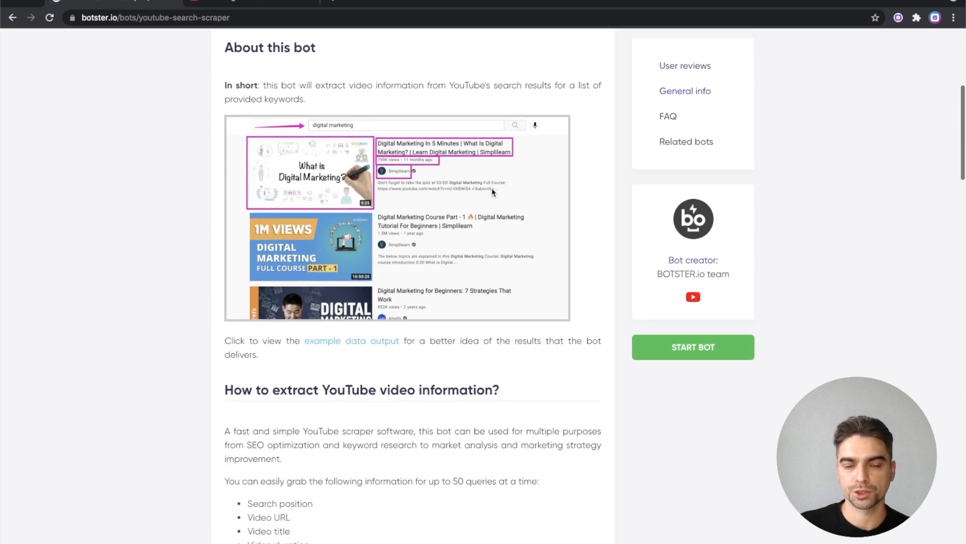
{"action": "scroll", "scroll_direction": "down", "scroll_amount": 3}
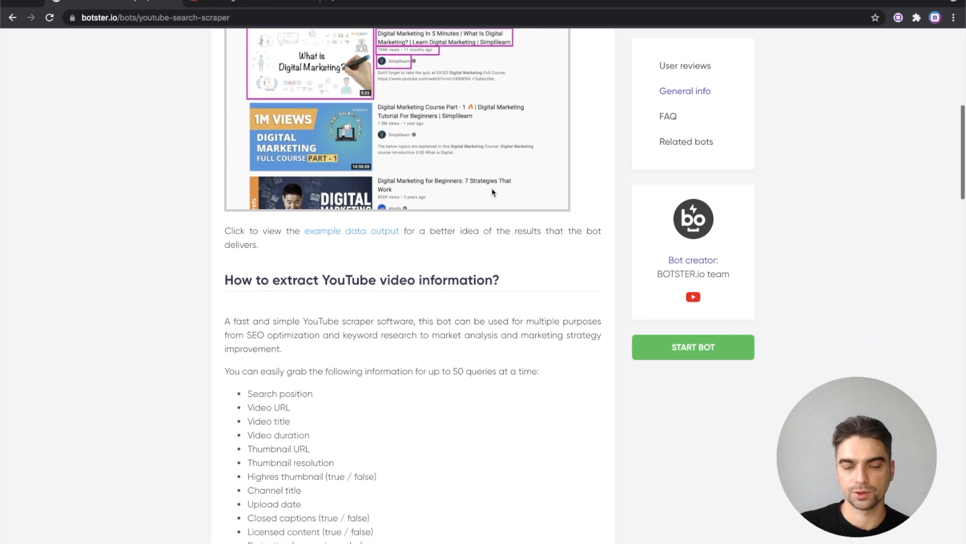
{"action": "scroll", "scroll_direction": "down", "scroll_amount": 3}
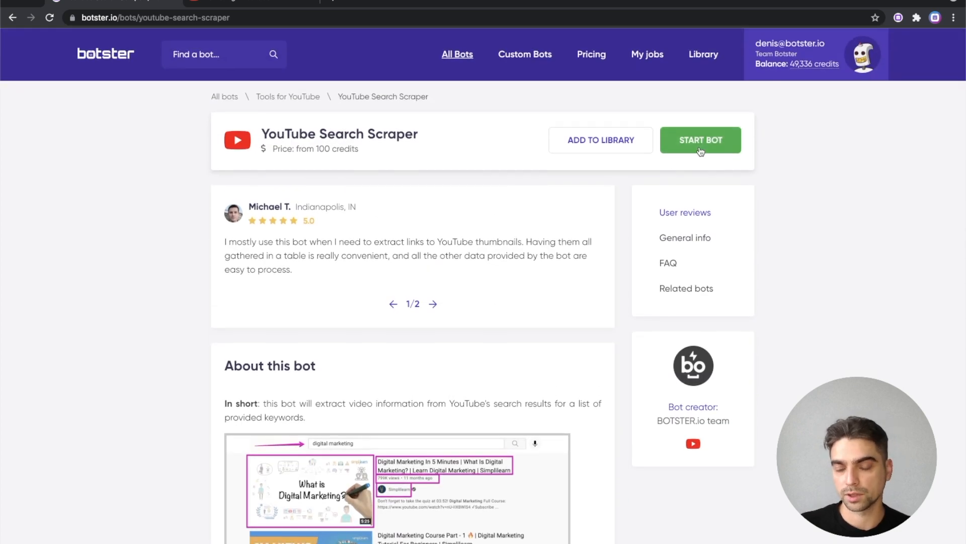
{"action": "left_click", "coordinate": [700, 140]}
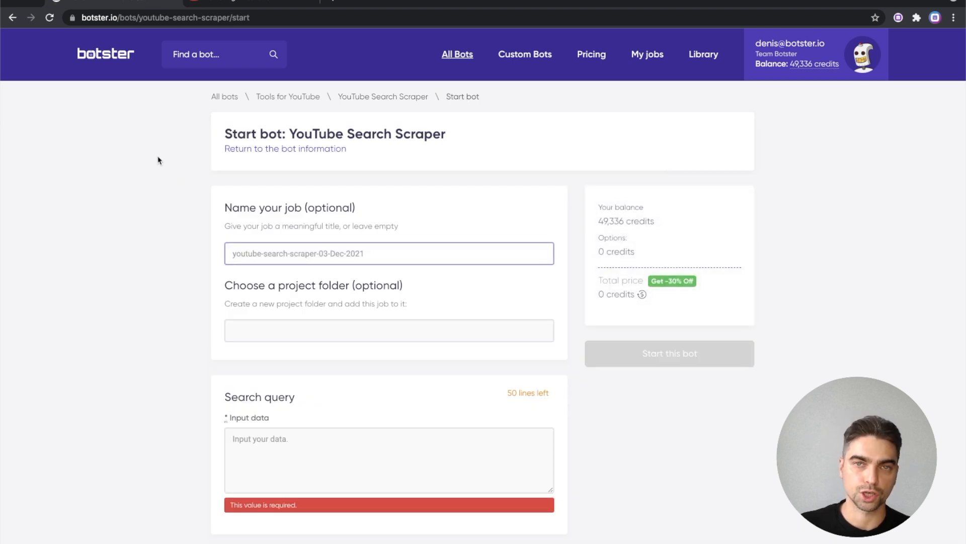
Name the job 'YT'
{"action": "left_click", "coordinate": [389, 254]}
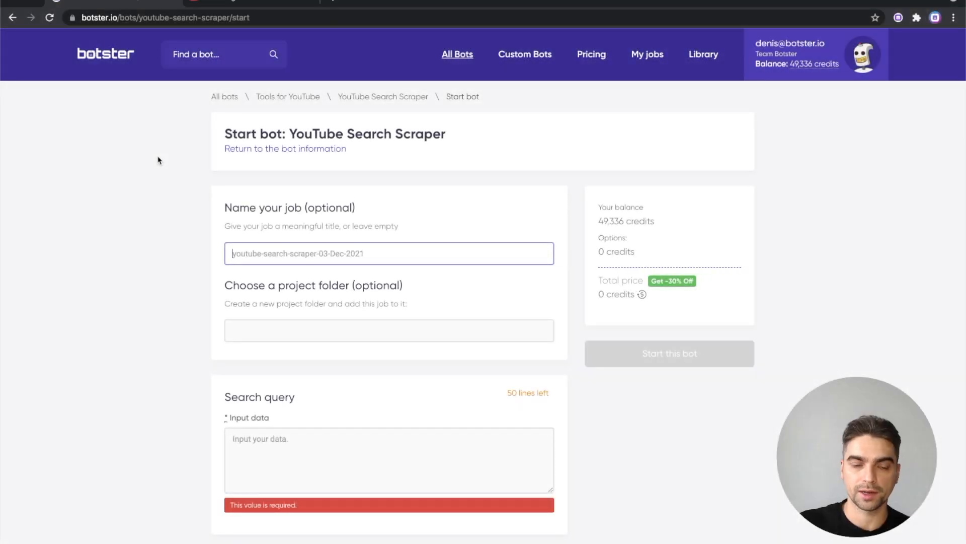
{"action": "type", "text": "YT scraping d"}
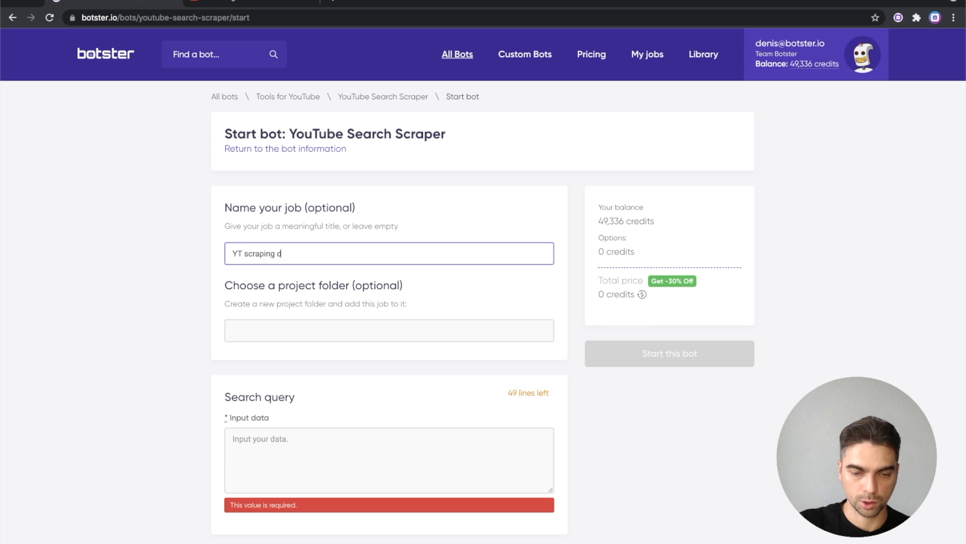
{"action": "scroll", "scroll_direction": "down", "scroll_amount": 3}
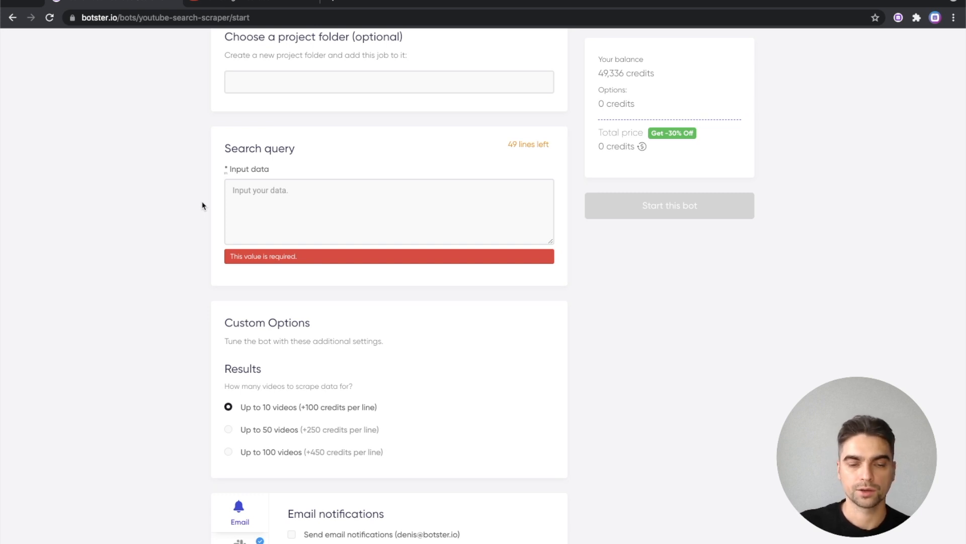
Enter marketing, growth hacking and automation as search queries, keeping up to 10 videos per query
{"action": "type", "text": "m"}
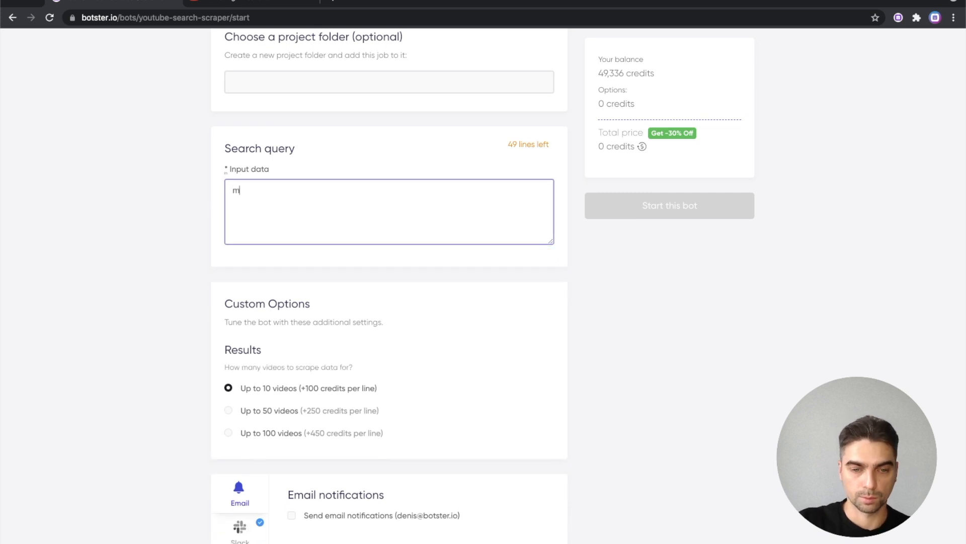
{"action": "type", "text": "arketing"}
{"action": "type", "text": "growth hac"}
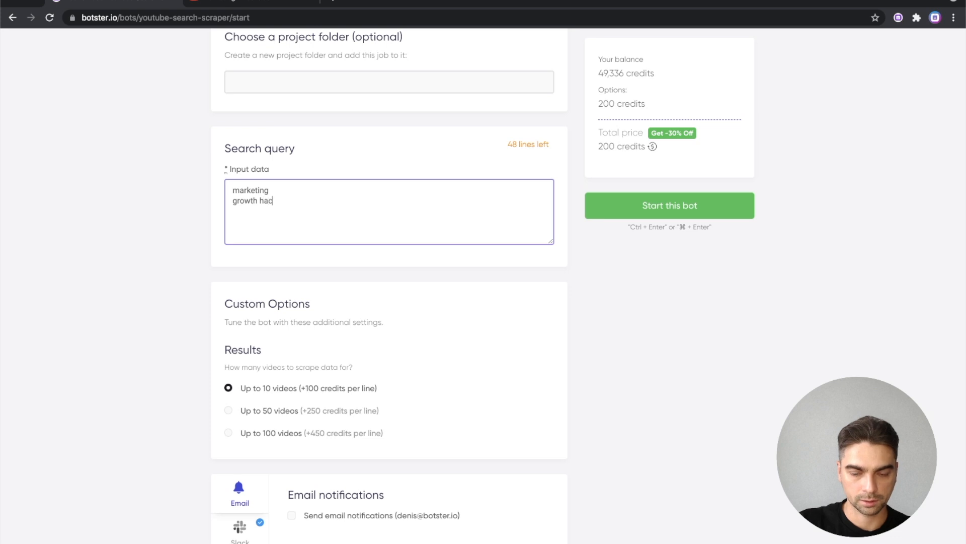
{"action": "type", "text": "king"}
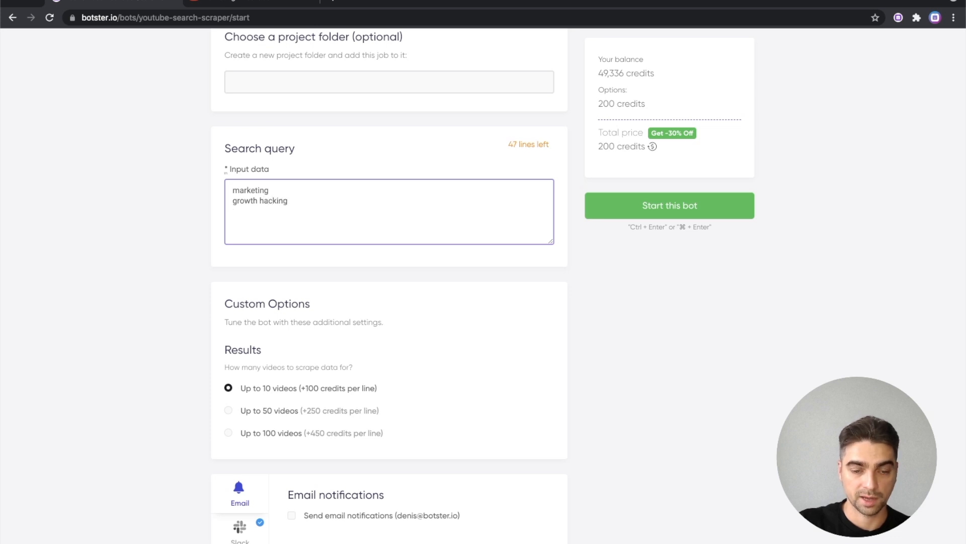
{"action": "type", "text": "automation"}
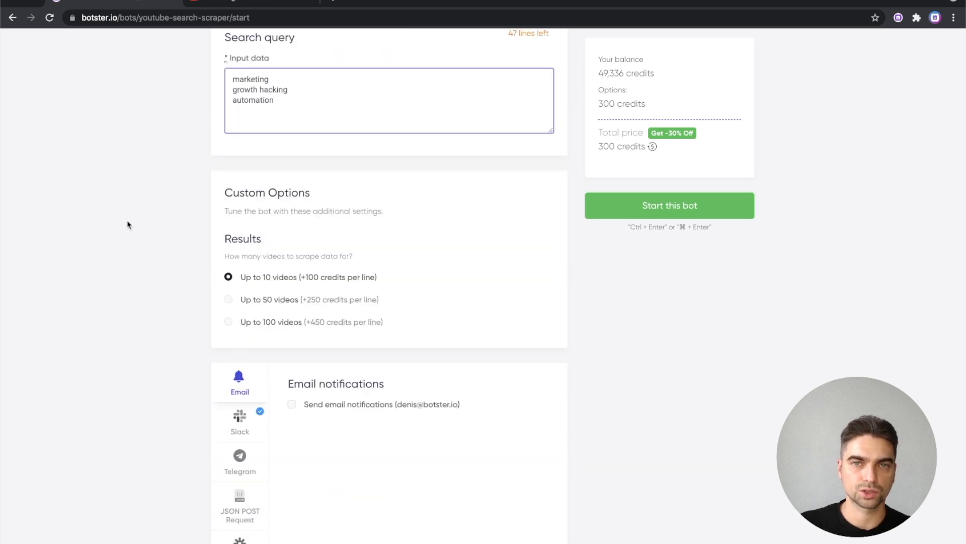
{"action": "scroll", "scroll_direction": "down", "scroll_amount": 3}
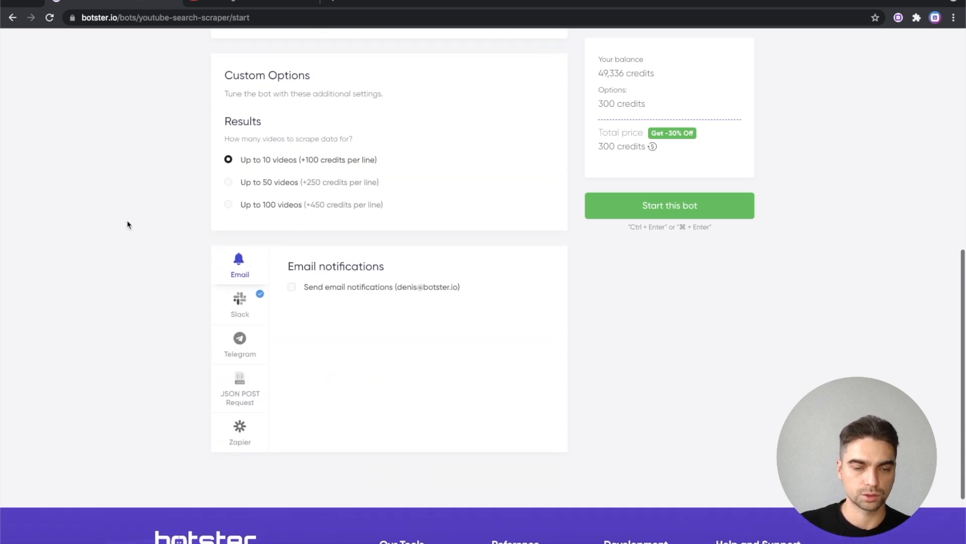
{"action": "scroll", "scroll_direction": "down", "scroll_amount": 3}
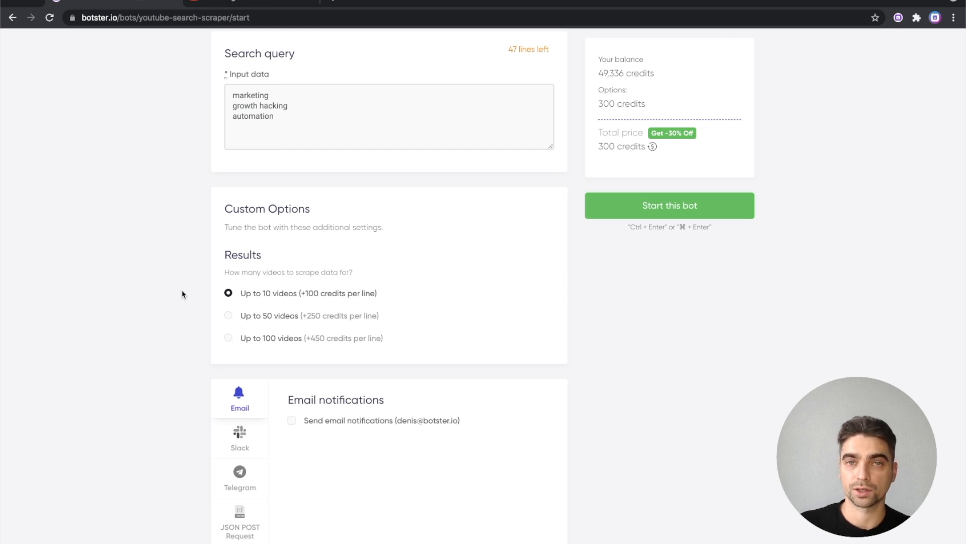
{"action": "scroll", "scroll_direction": "down", "scroll_amount": 3}
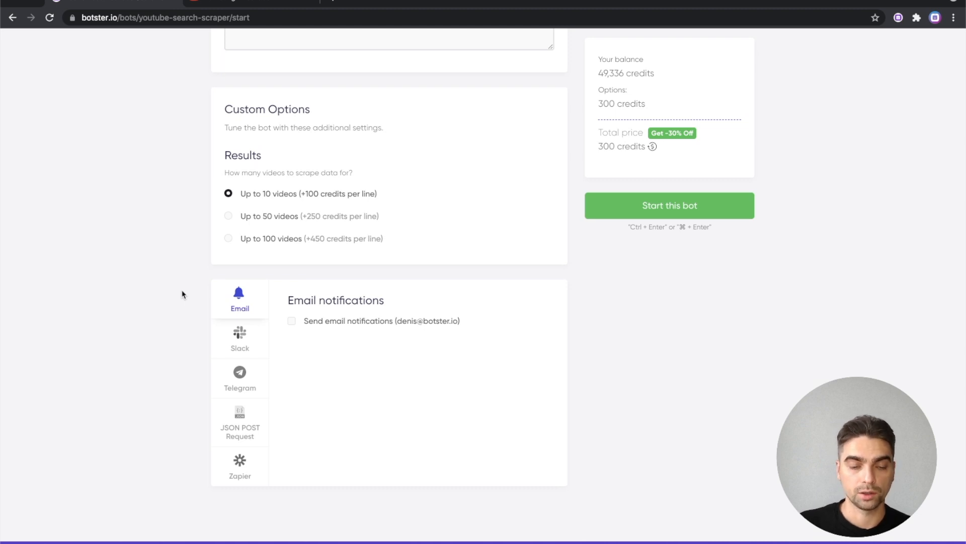
{"action": "mouse_move", "coordinate": [190, 369]}
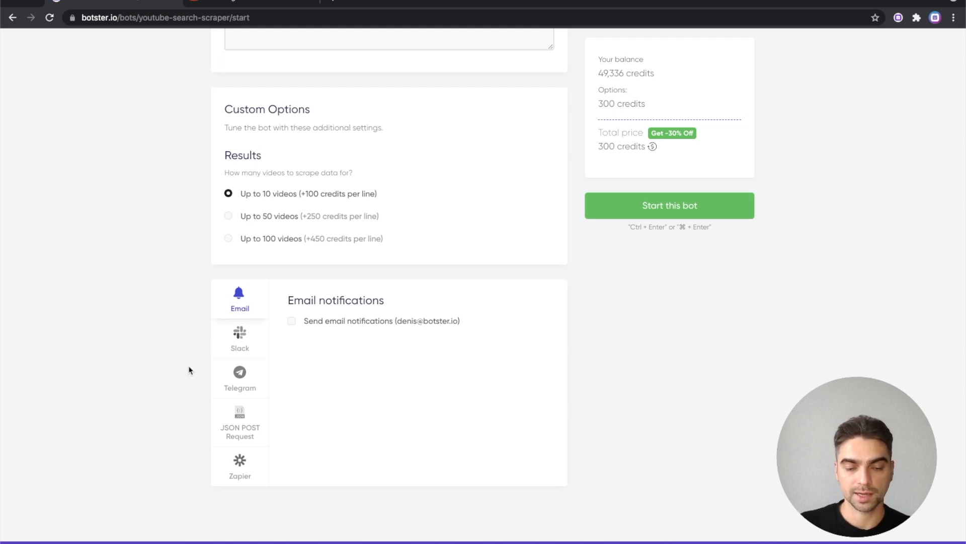
{"action": "mouse_move", "coordinate": [199, 410]}
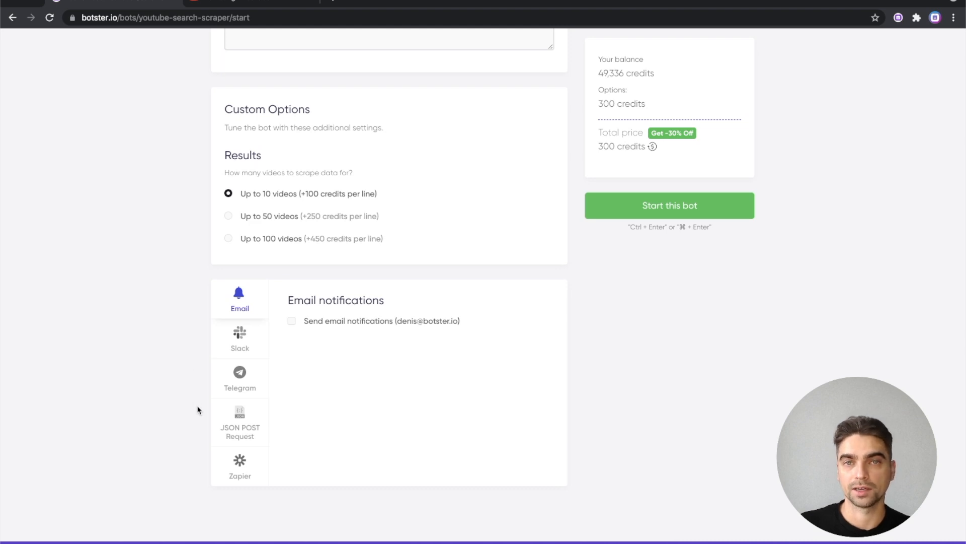
{"action": "mouse_move", "coordinate": [230, 427]}
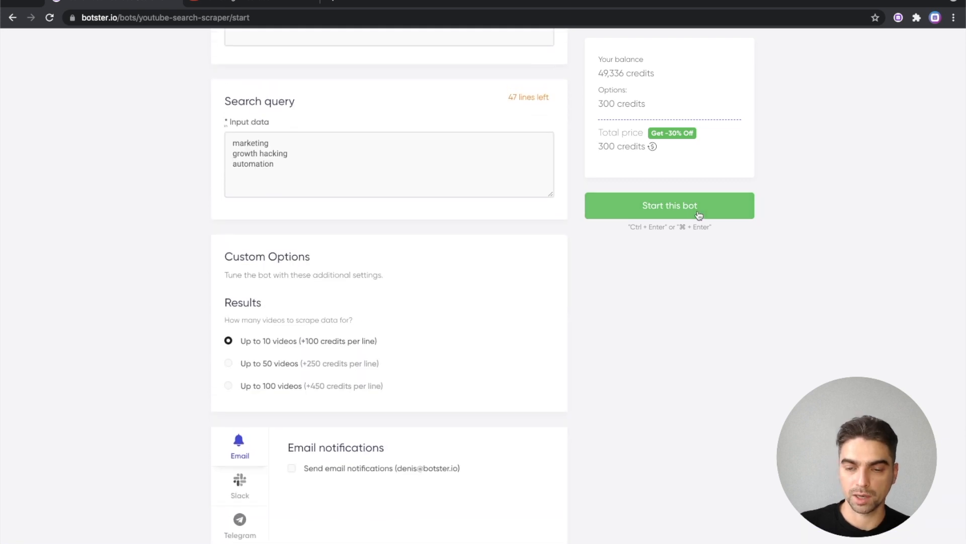
Launch the scraping job and view its scraped data once it completes
{"action": "left_click", "coordinate": [670, 205]}
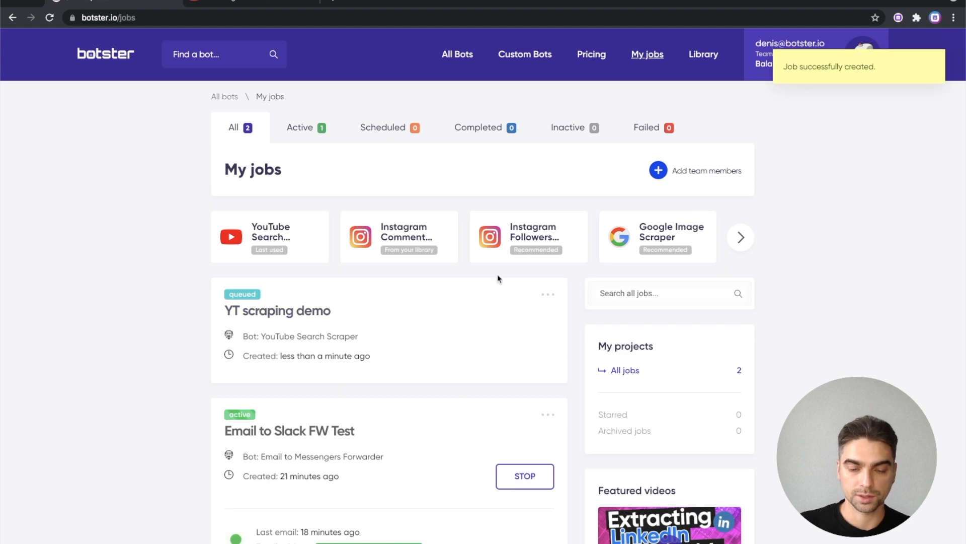
{"action": "mouse_move", "coordinate": [190, 338]}
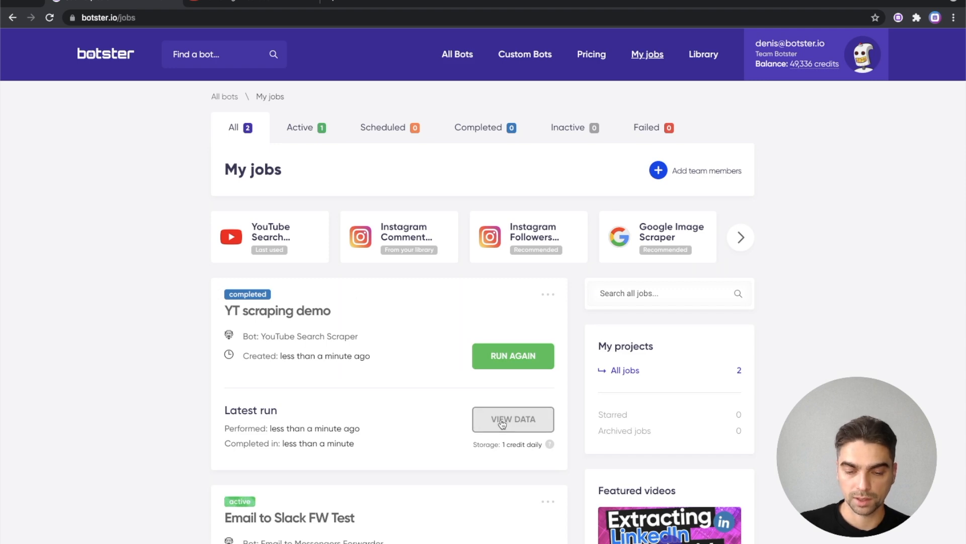
{"action": "left_click", "coordinate": [513, 419]}
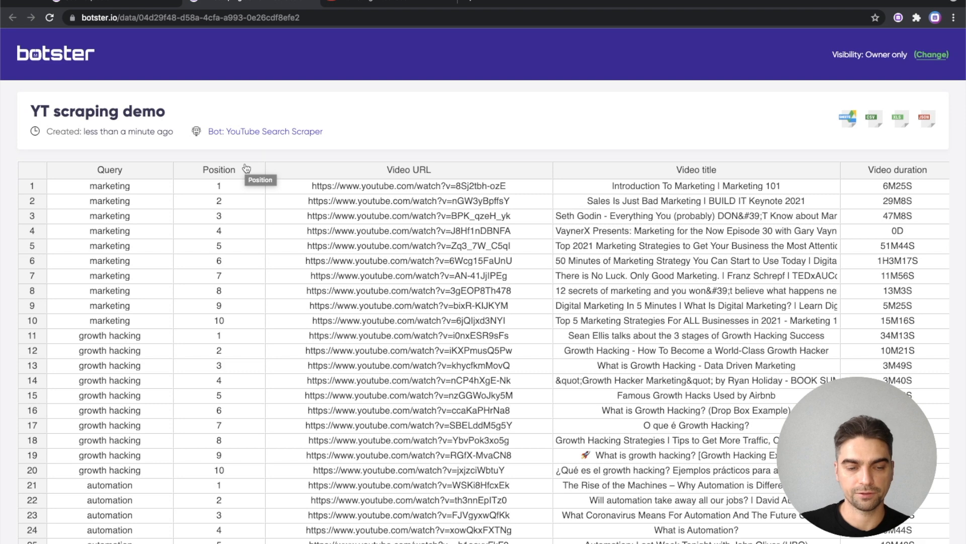
Look over the results table, inspecting the first marketing query row and its columns
{"action": "scroll", "scroll_direction": "right", "scroll_amount": 3}
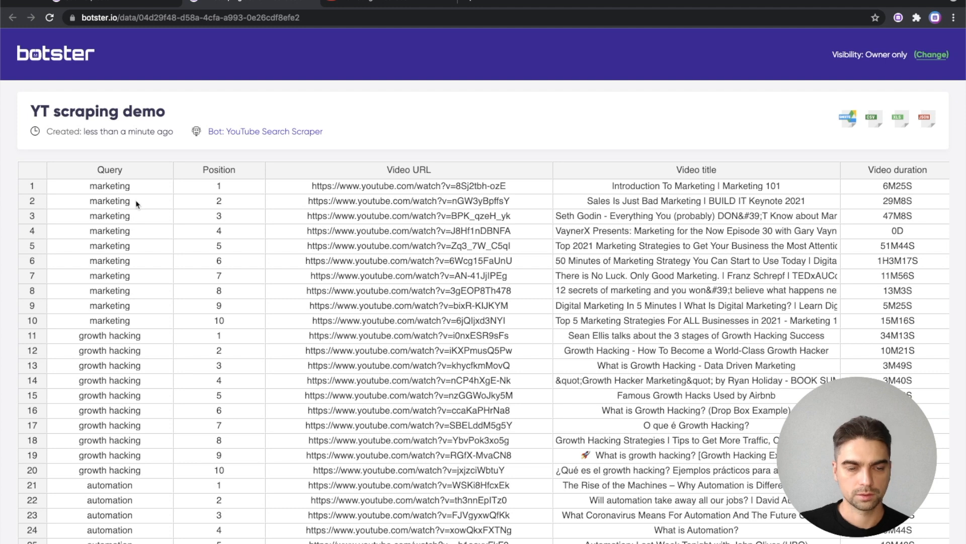
{"action": "left_click", "coordinate": [109, 185]}
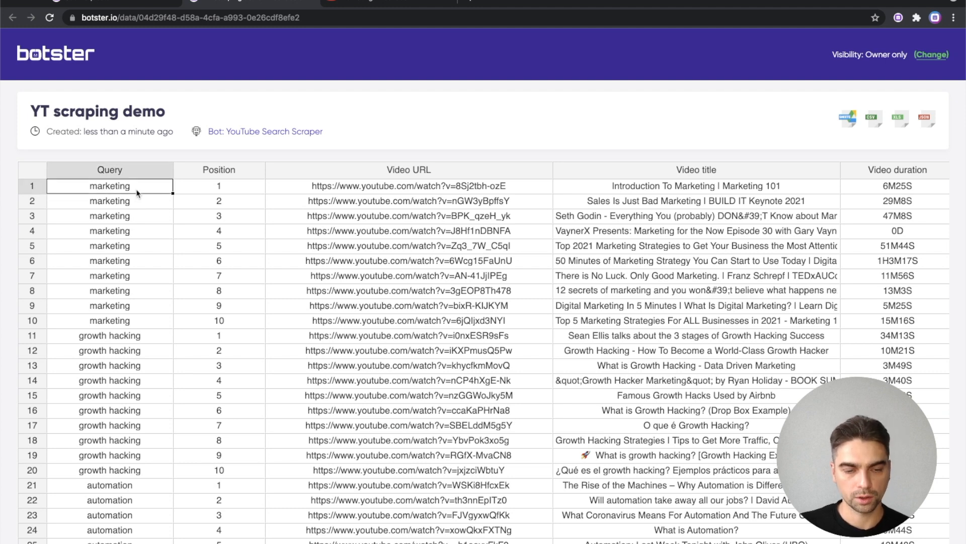
{"action": "left_click", "coordinate": [219, 320]}
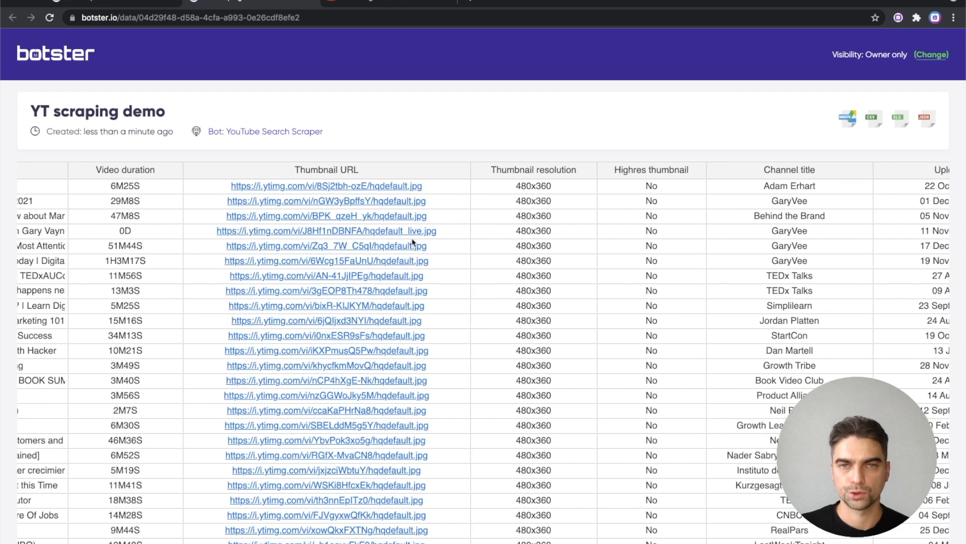
{"action": "scroll", "scroll_direction": "right", "scroll_amount": 3}
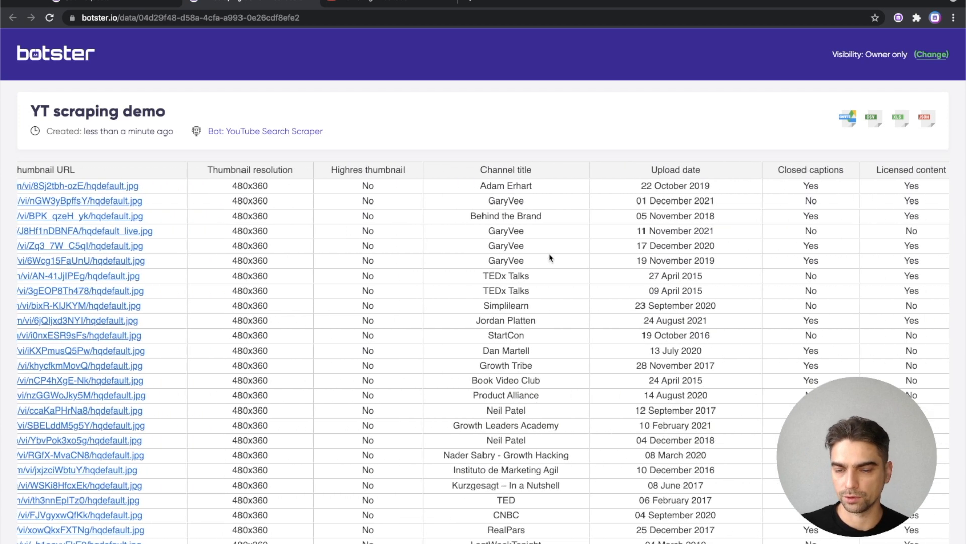
{"action": "scroll", "scroll_direction": "right", "scroll_amount": 3}
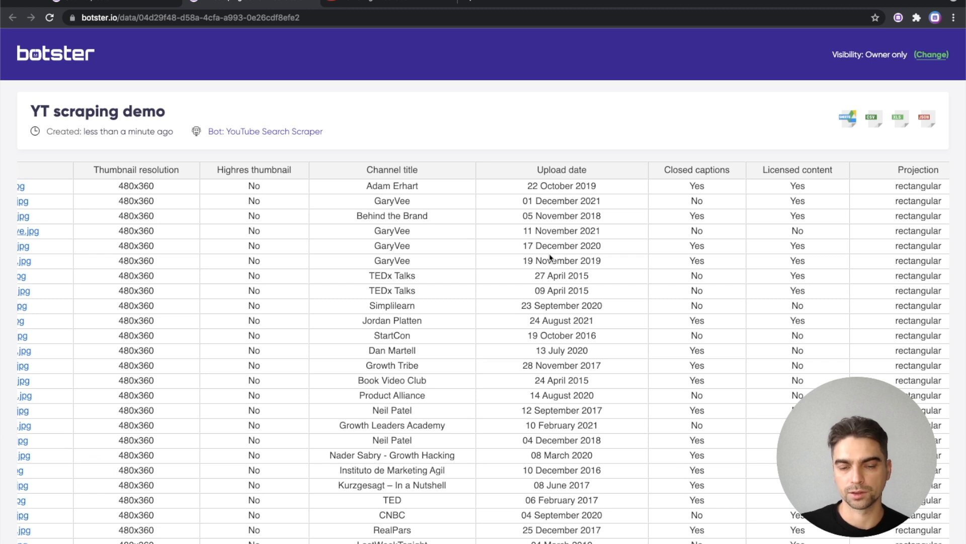
{"action": "scroll", "scroll_direction": "left", "scroll_amount": 3}
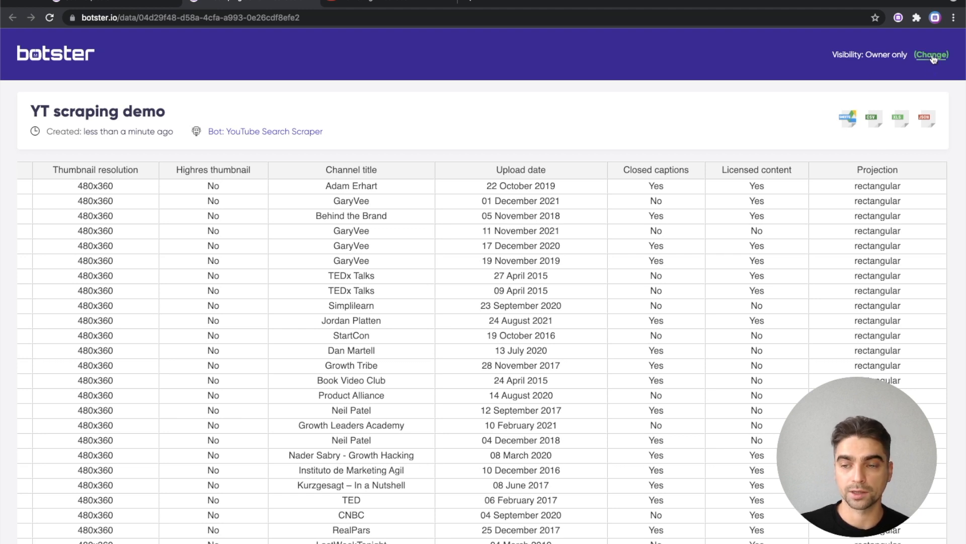
Switch the results' visibility to public sharing and copy the share link
{"action": "left_click", "coordinate": [931, 54]}
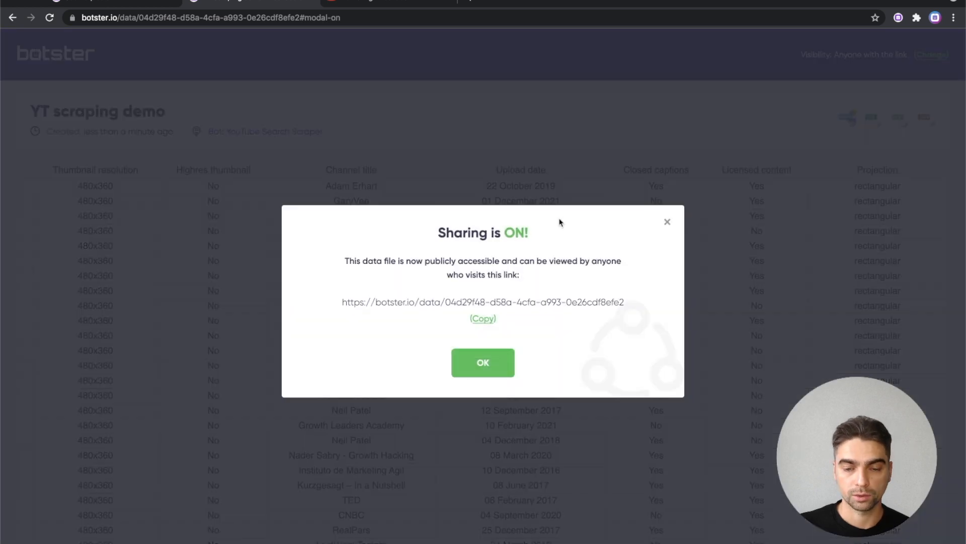
{"action": "mouse_move", "coordinate": [422, 250]}
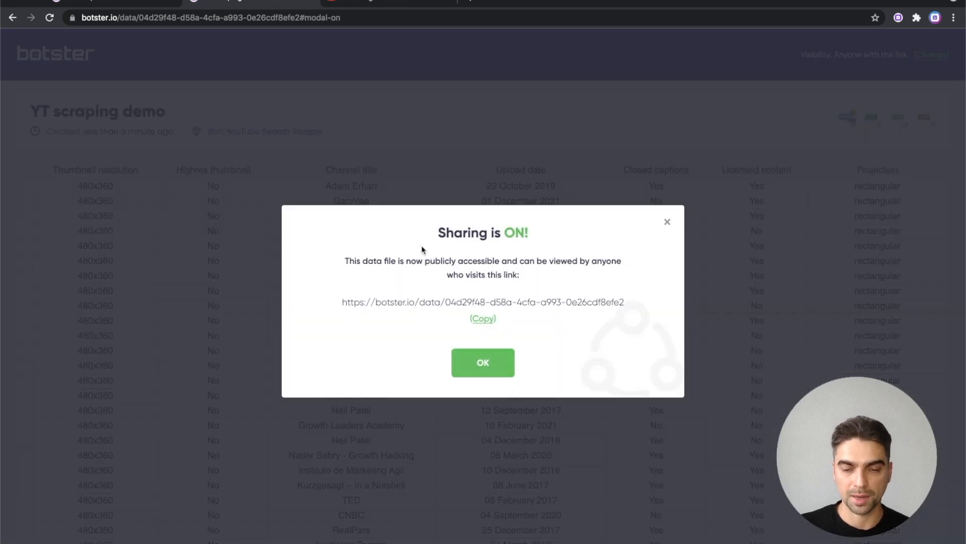
{"action": "left_click", "coordinate": [482, 319]}
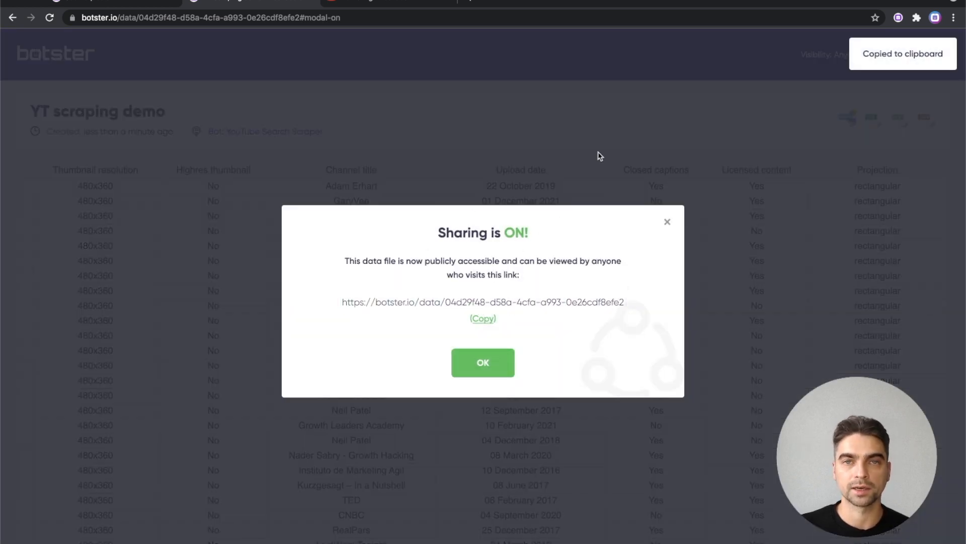
{"action": "left_click", "coordinate": [482, 362]}
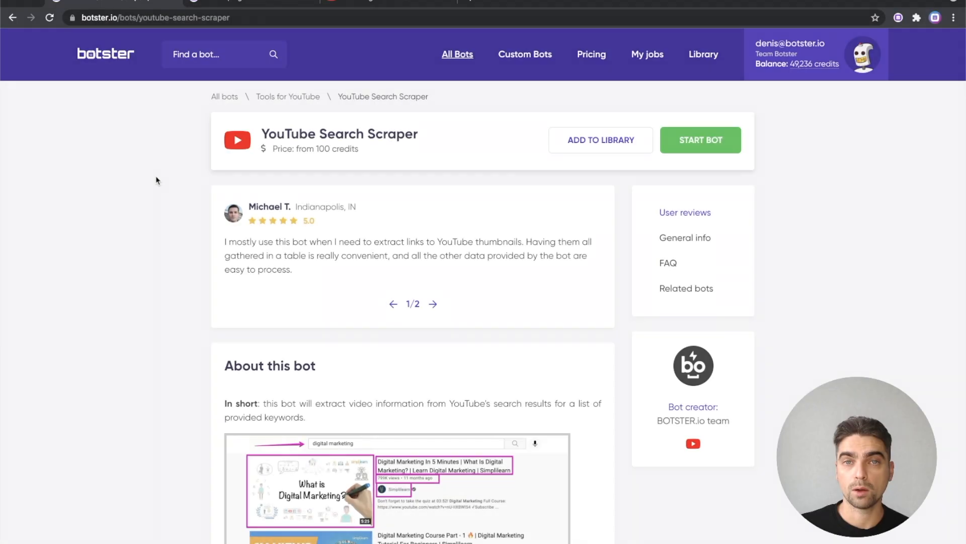